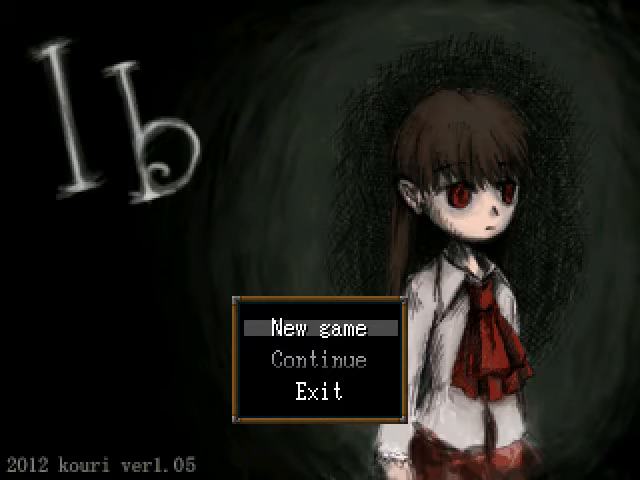
# Choose New game on the title screen and watch the intro up to the reception desk
pyautogui.click(320, 327)
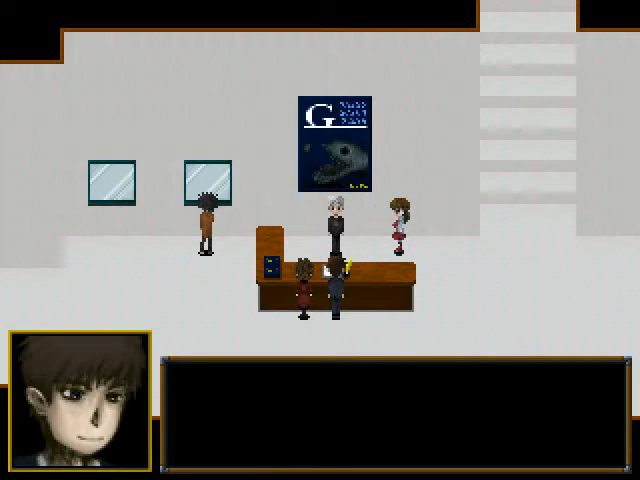
# Finish the front-desk conversation and walk Ib on to the red rose sculpture
pyautogui.press('enter')
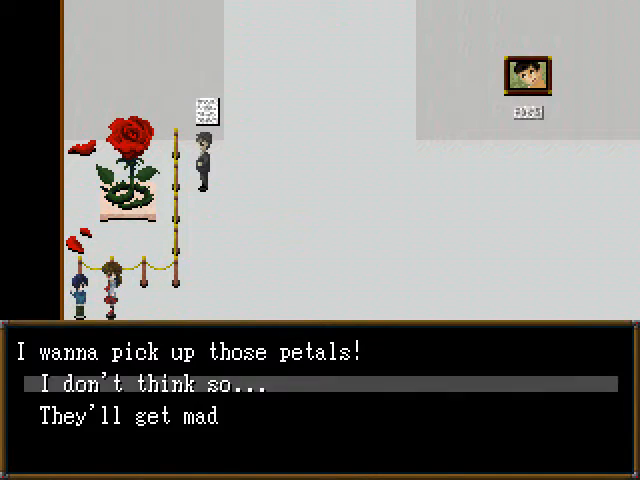
# Refuse the petals with 'I don't think so...' and walk past the paintings to the huge painting
pyautogui.press('Enter')
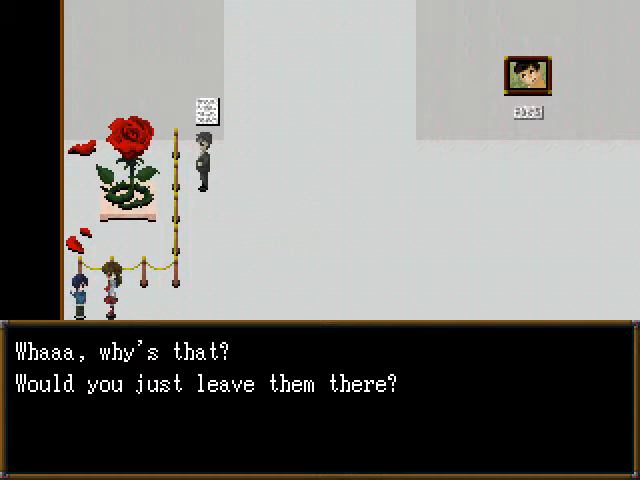
pyautogui.press('enter')
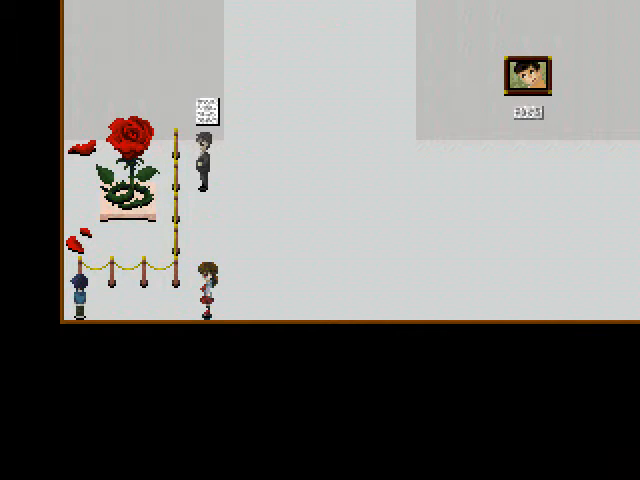
pyautogui.press('Down')
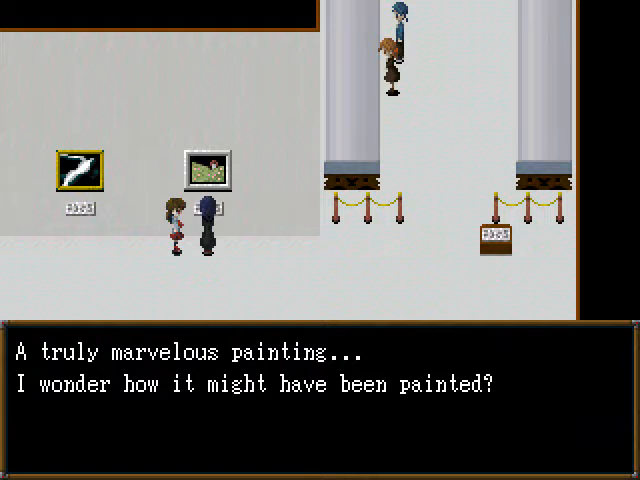
pyautogui.press('enter')
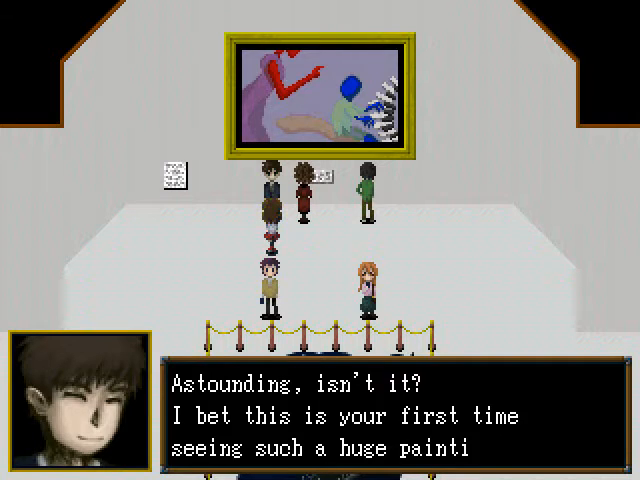
# Finish the man's remark on the huge painting and pick File 1 on the save screen
pyautogui.press('space')
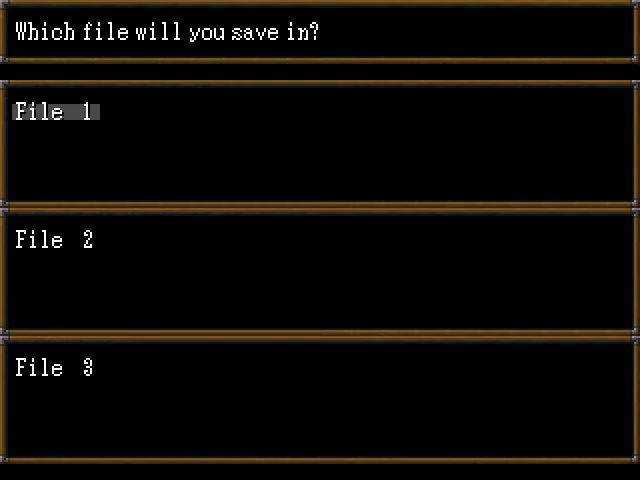
pyautogui.click(55, 111)
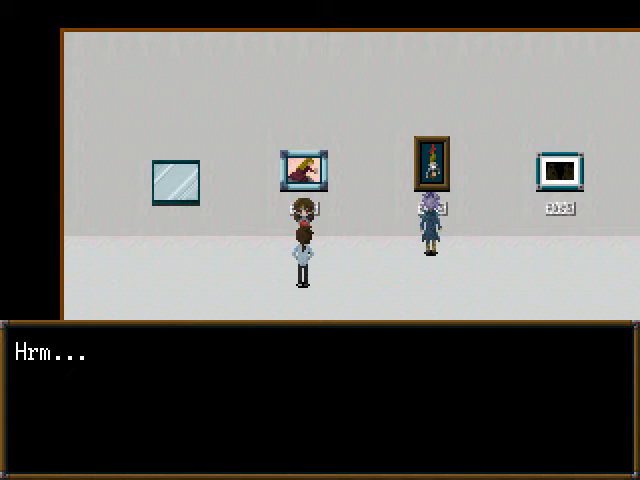
# Dismiss the 'Hrm...' remark and read the comment on the red-dress woman's portrait
pyautogui.press('enter')
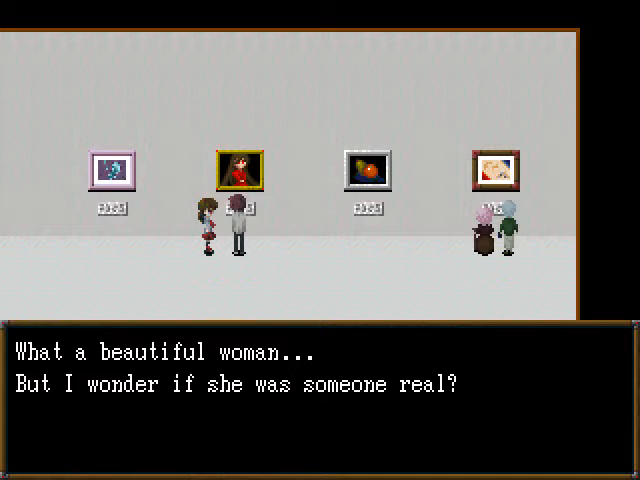
pyautogui.press('enter')
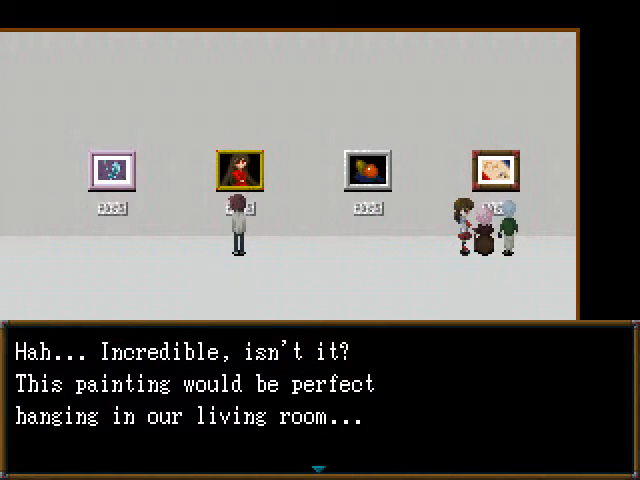
# Continue the couple's talk about hanging the rightmost painting in their living room
pyautogui.press('enter')
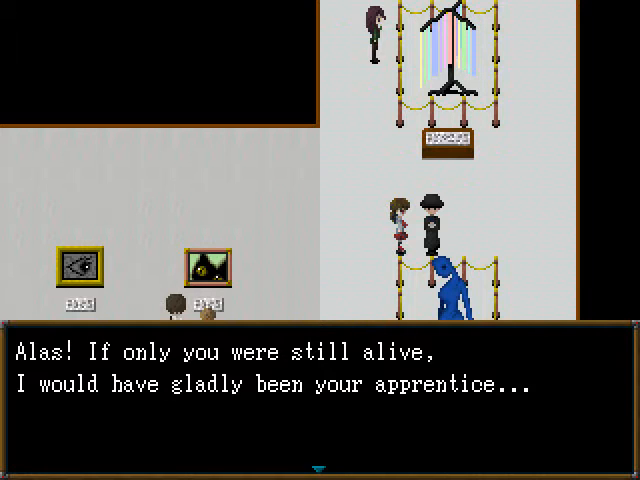
# Advance the man in black's wish to have been the artist's apprentice
pyautogui.press('Enter')
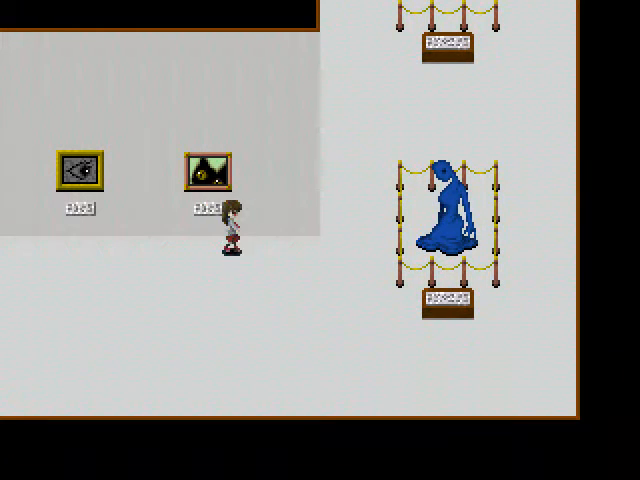
# Move Ib under the second painting on the left wall, beside the eye painting
pyautogui.scroll(3)
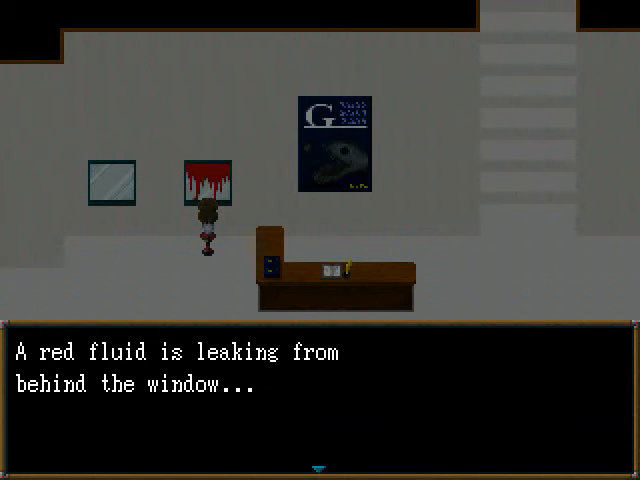
# Inspect the bleeding window painting and close the red fluid message
pyautogui.press('enter')
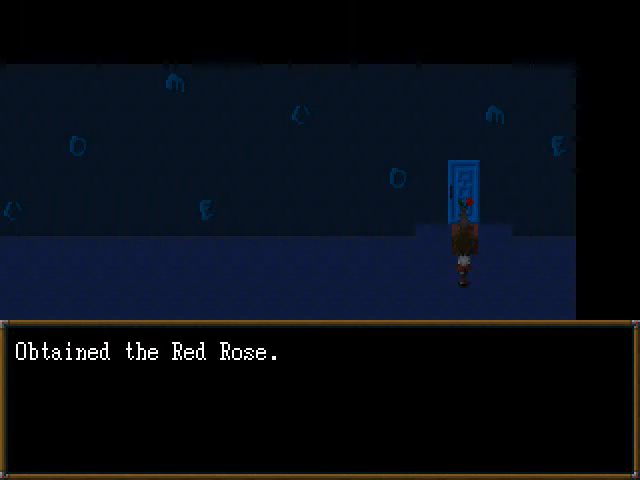
# Dismiss the Red Rose and rose inscription messages, then walk to the insect corridor
pyautogui.press('enter')
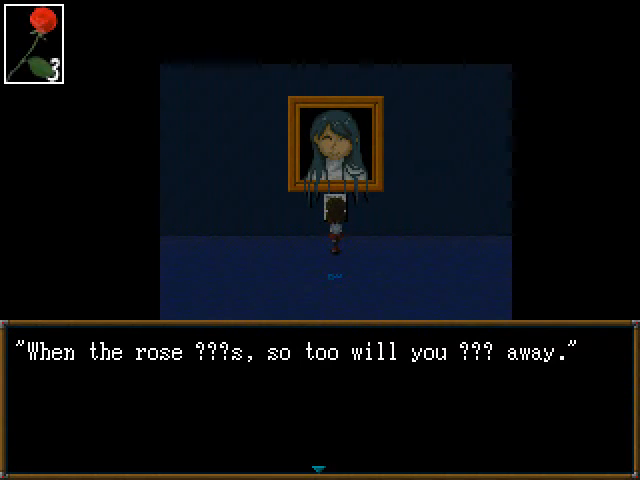
pyautogui.press('enter')
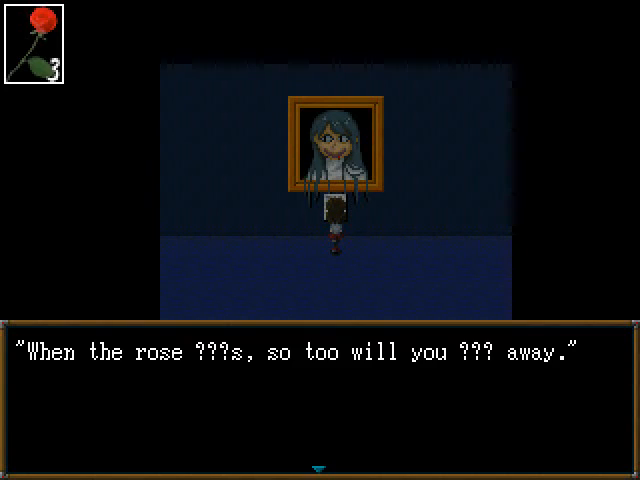
pyautogui.press('enter')
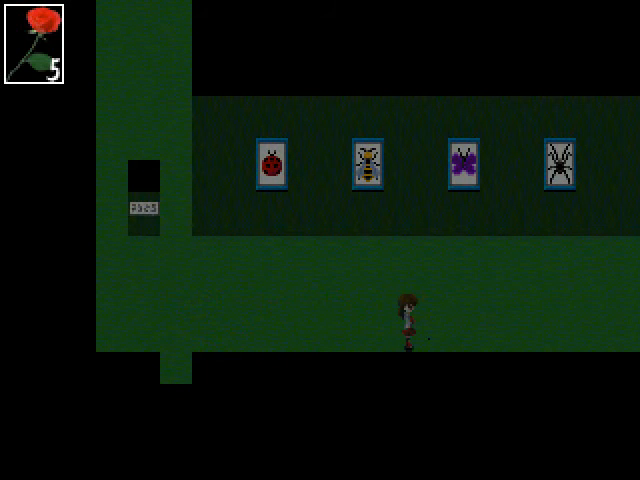
# Examine the ant painting and choose to remove it, bringing up the save files
pyautogui.press('enter')
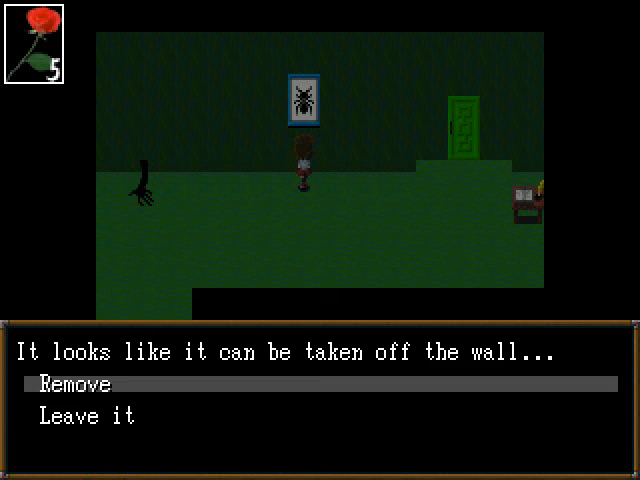
pyautogui.click(75, 384)
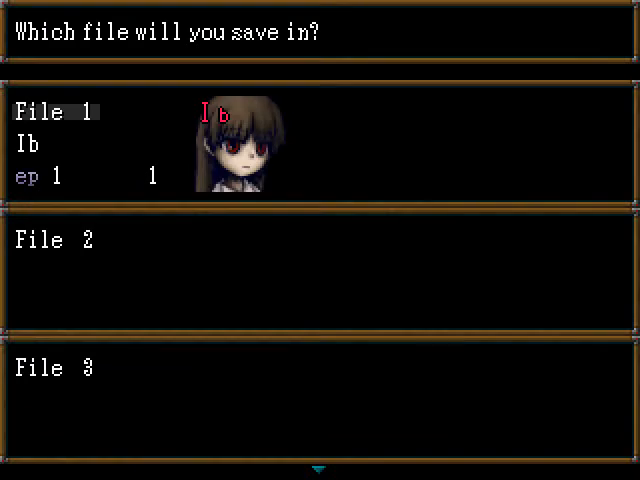
# Save into File 1, then leave the save screen to resume playing
pyautogui.click(57, 111)
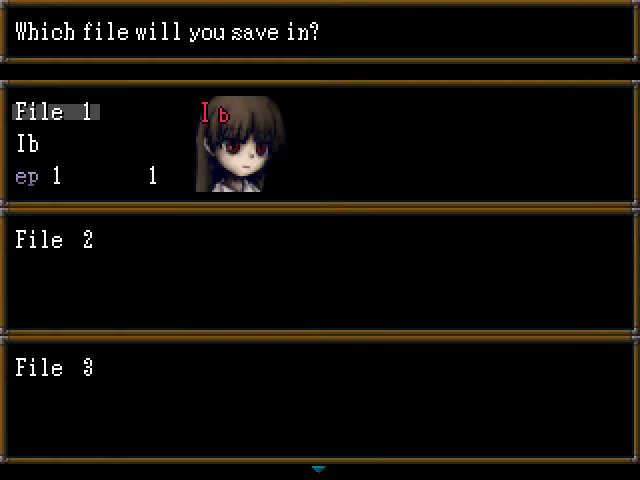
pyautogui.click(55, 111)
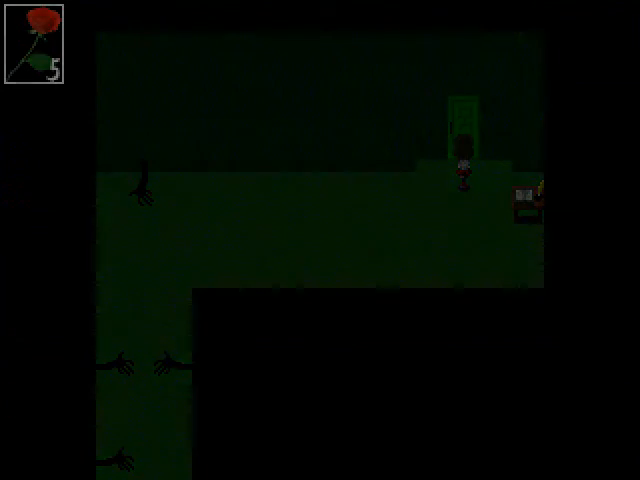